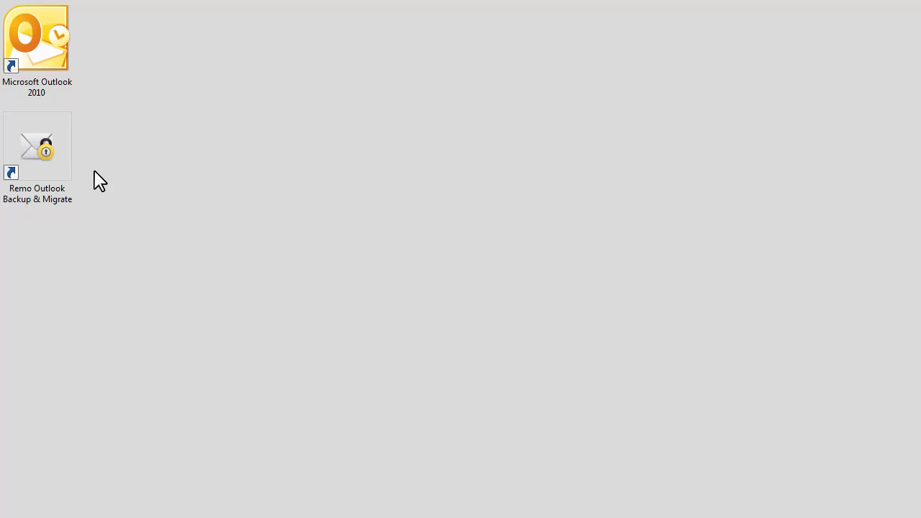
Launch Remo Outlook Backup & Migrate from its desktop shortcut.
{"action": "double_click", "coordinate": [38, 146]}
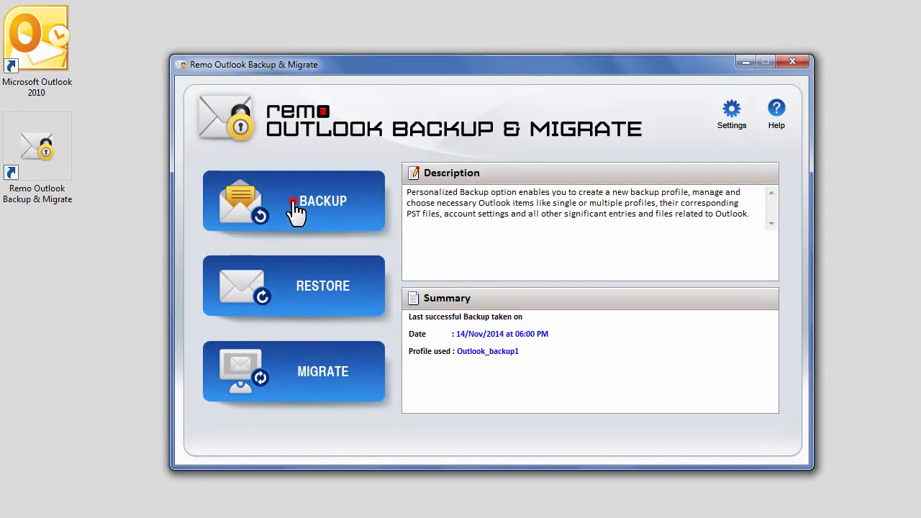
Start a new backup and choose the Advance Backup path to the profile step.
{"action": "left_click", "coordinate": [294, 202]}
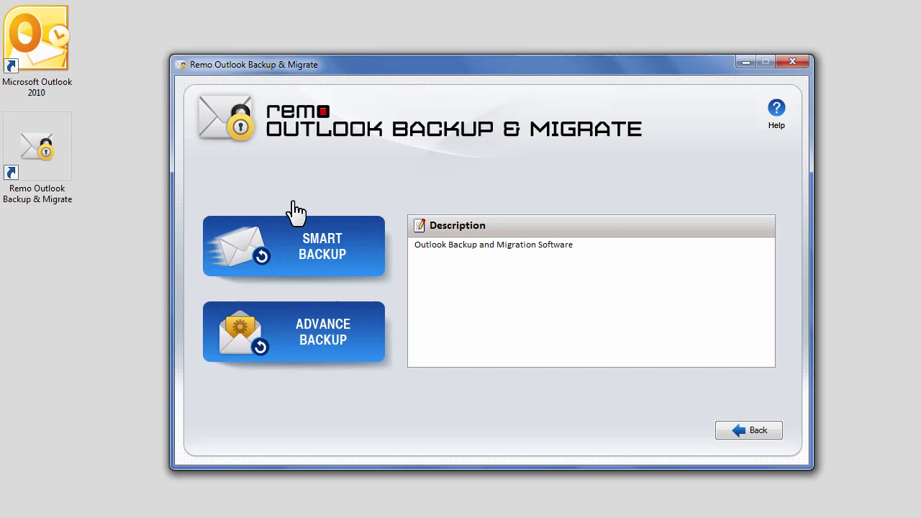
{"action": "mouse_move", "coordinate": [303, 241]}
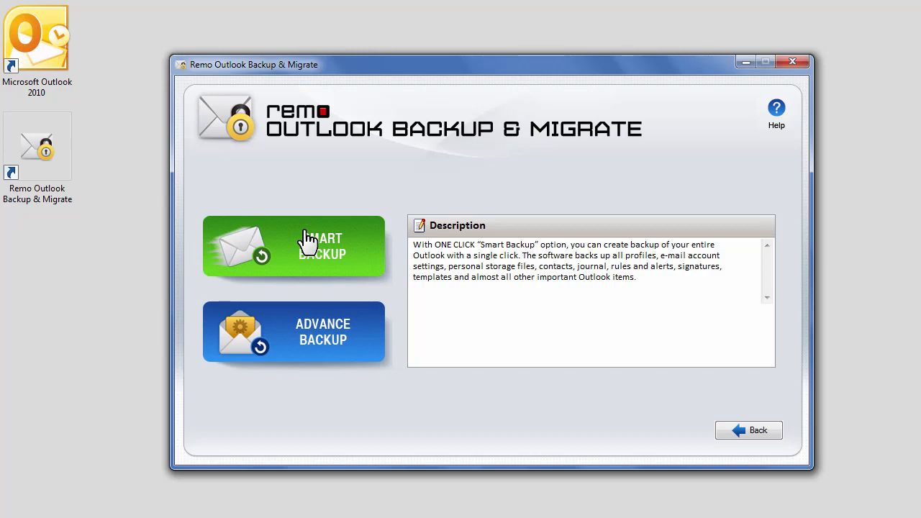
{"action": "left_click", "coordinate": [293, 246]}
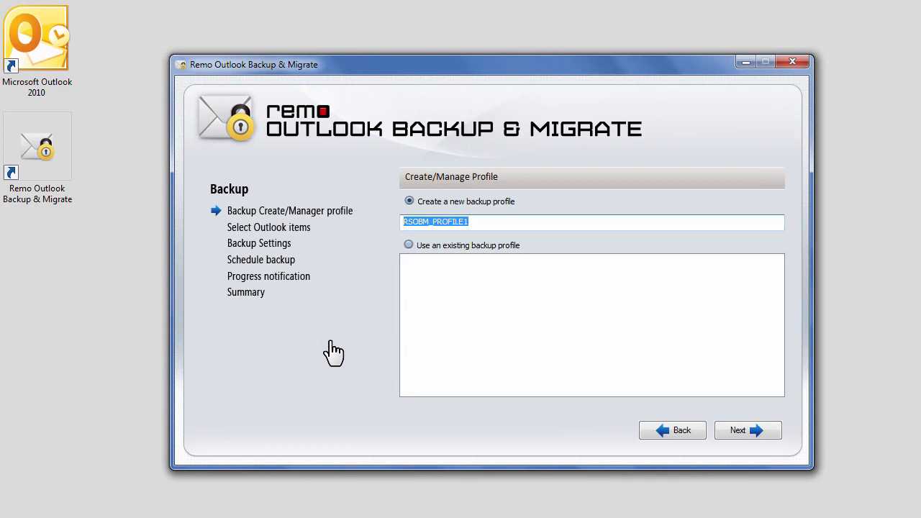
Name the new backup profile Outlook_Backup1 and continue to item selection.
{"action": "type", "text": "Outlook_Backup1"}
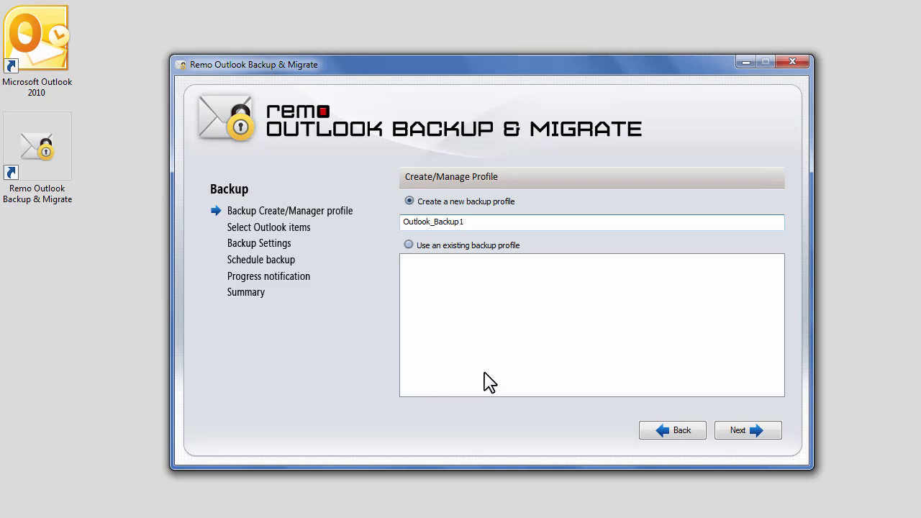
{"action": "left_click", "coordinate": [749, 429]}
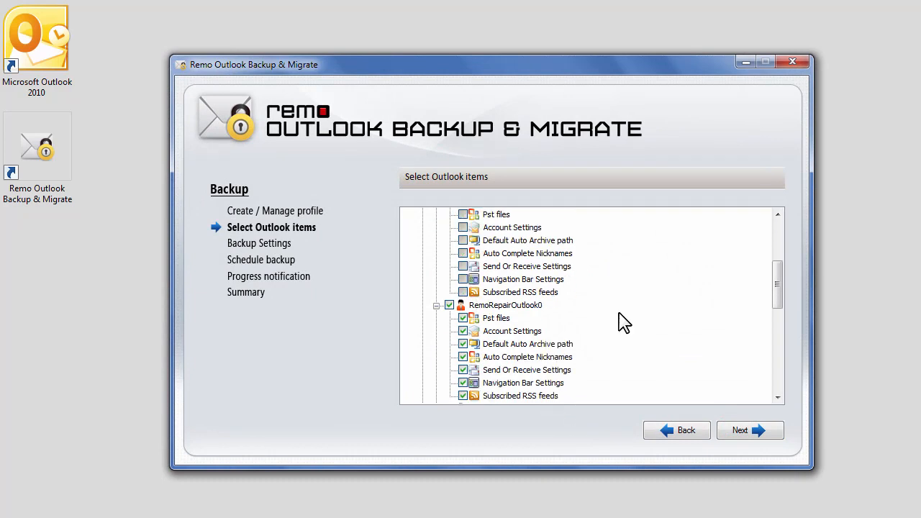
Exclude three settings items under the RemoRepairOutlook profiles and continue to backup settings.
{"action": "left_click", "coordinate": [449, 305]}
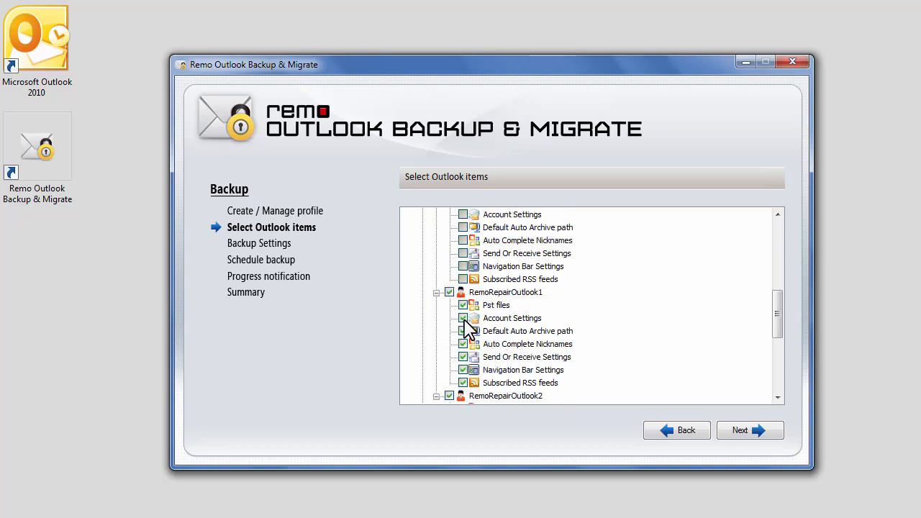
{"action": "left_click", "coordinate": [464, 318]}
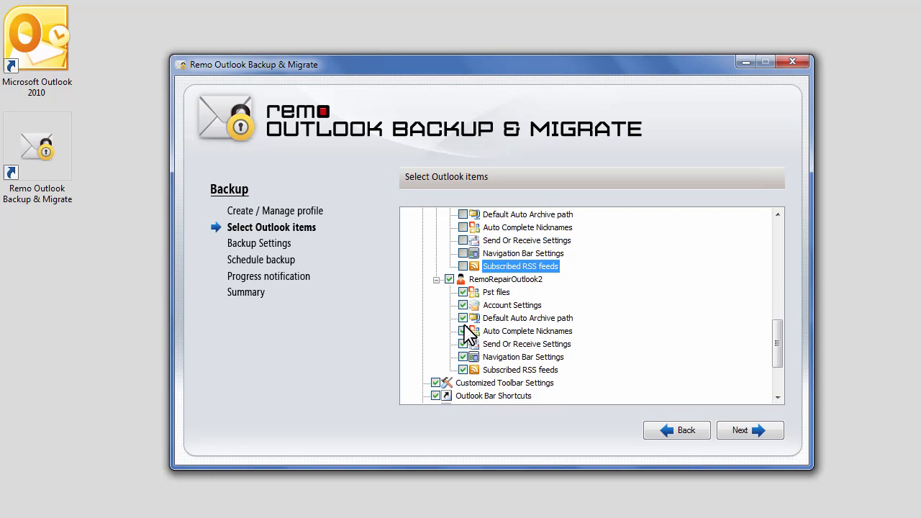
{"action": "left_click", "coordinate": [463, 342]}
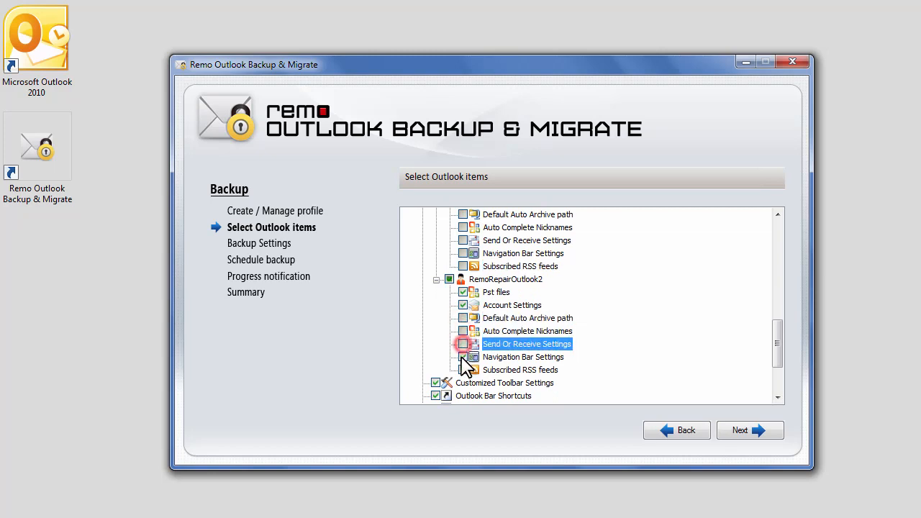
{"action": "scroll", "scroll_direction": "down", "scroll_amount": 3}
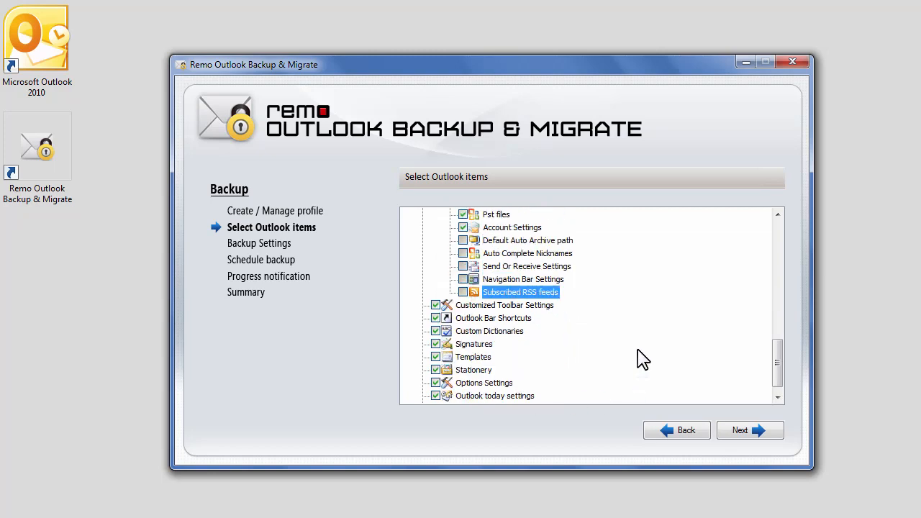
{"action": "left_click", "coordinate": [749, 429]}
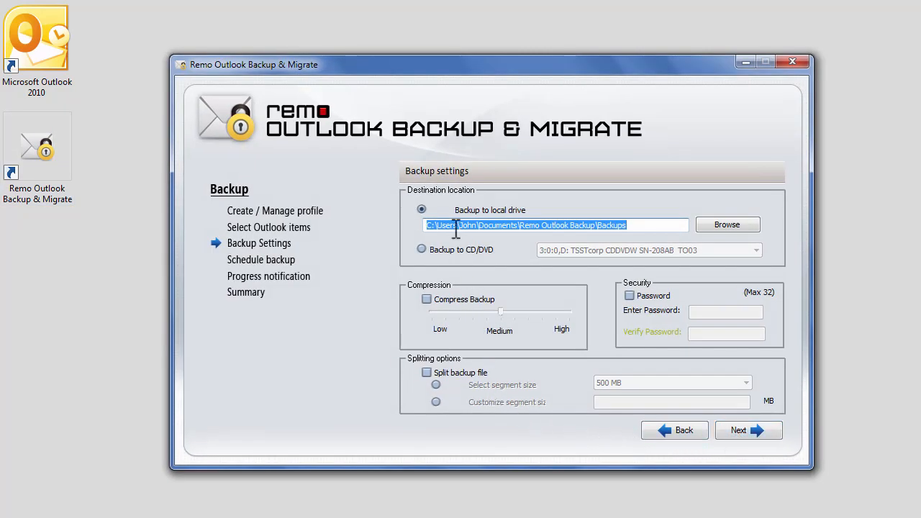
{"action": "mouse_move", "coordinate": [645, 242]}
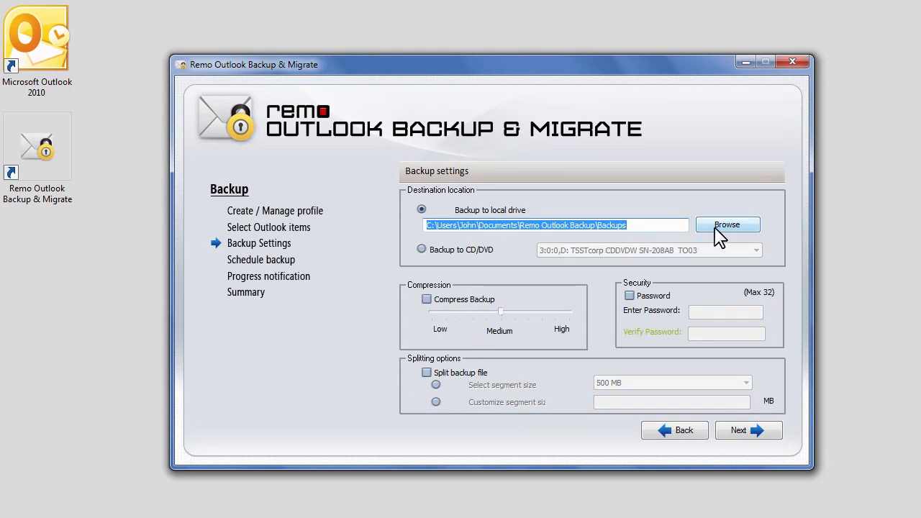
{"action": "mouse_move", "coordinate": [406, 328]}
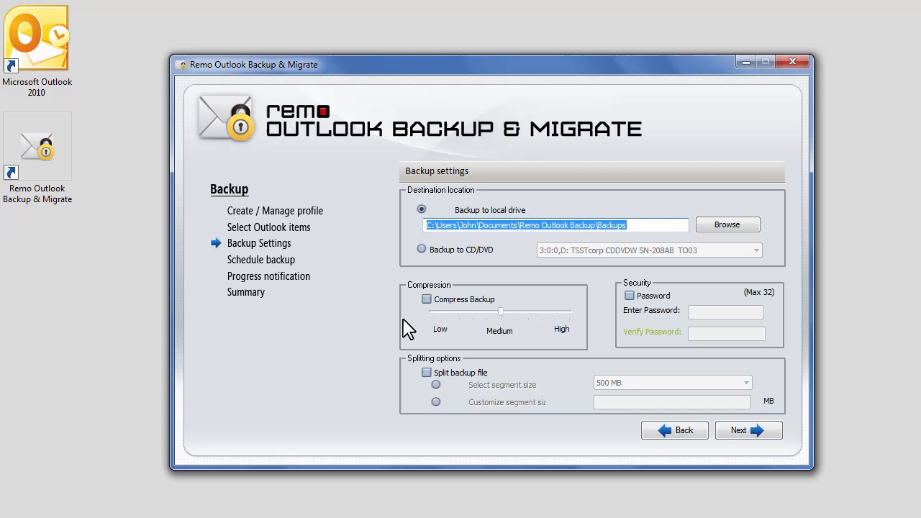
{"action": "mouse_move", "coordinate": [420, 315]}
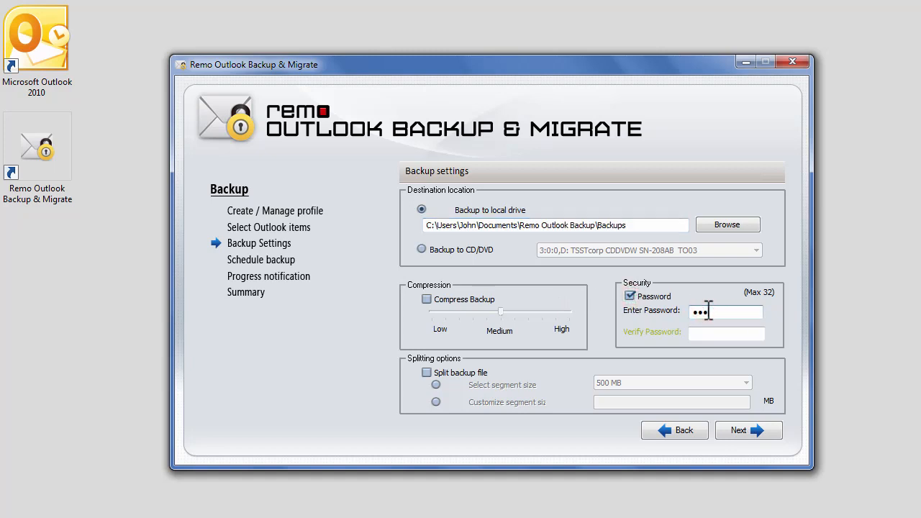
Enter and verify the backup password, keeping the default local backup folder.
{"action": "type", "text": "••"}
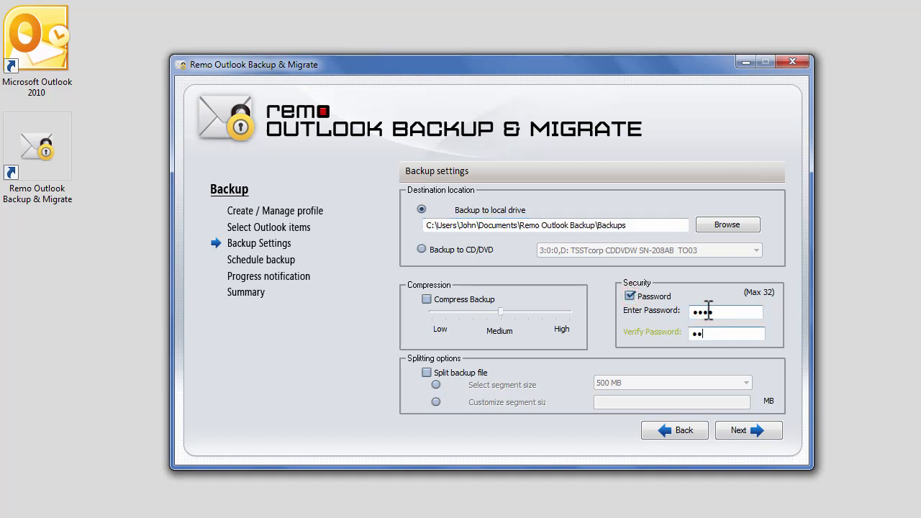
{"action": "type", "text": "•"}
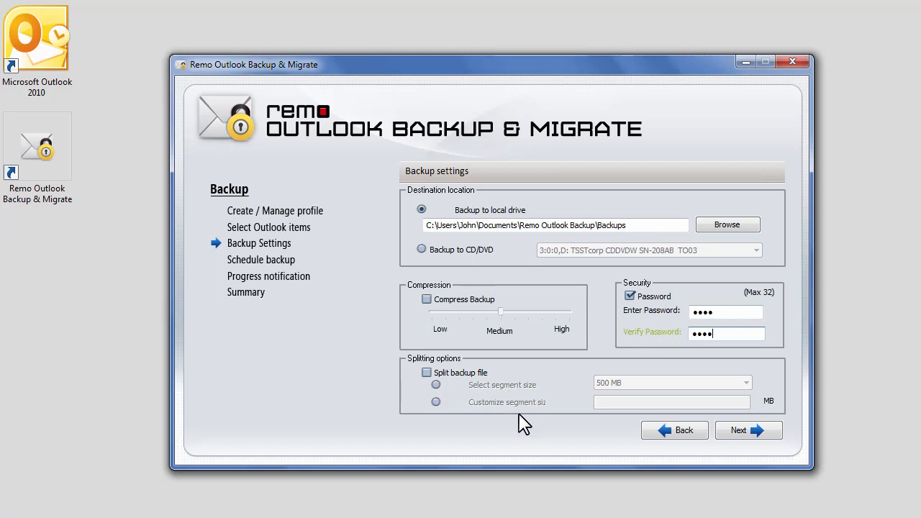
Enable the scheduler for a daily backup starting at 10:00 PM with no end date.
{"action": "left_click", "coordinate": [748, 428]}
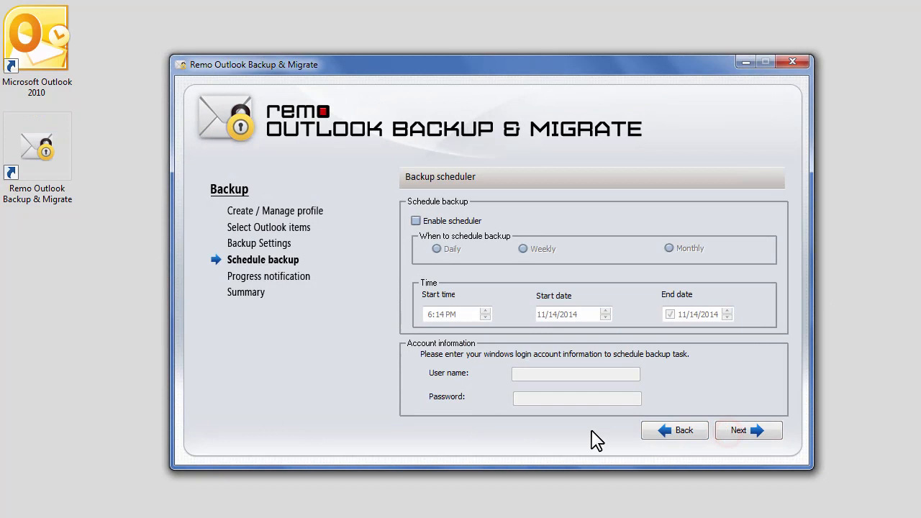
{"action": "mouse_move", "coordinate": [570, 439]}
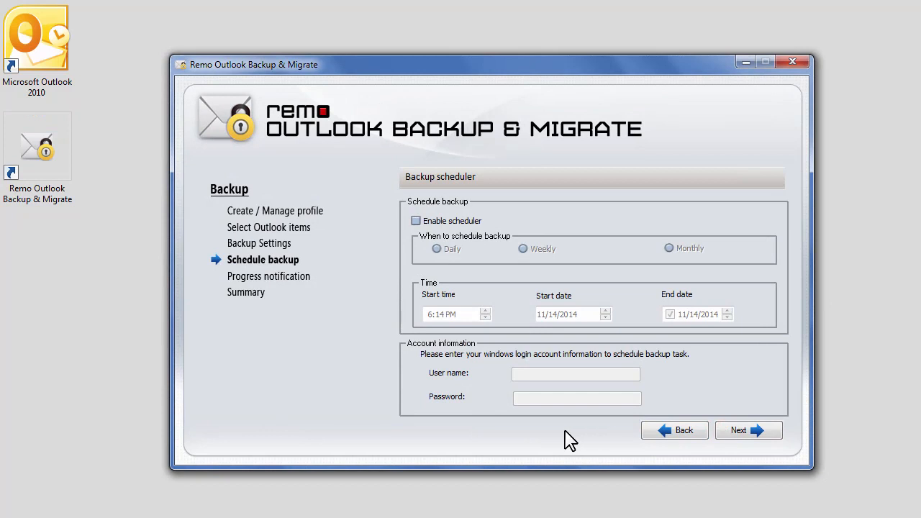
{"action": "left_click", "coordinate": [414, 222]}
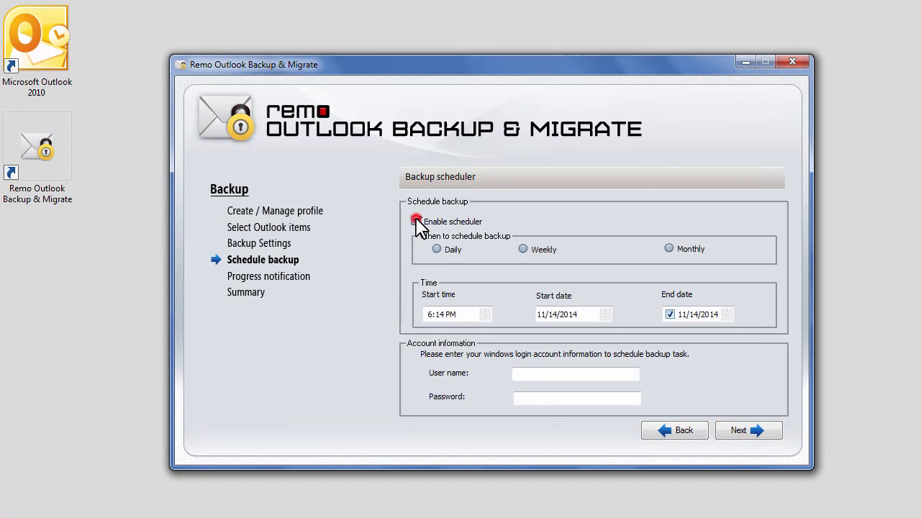
{"action": "left_click", "coordinate": [414, 222]}
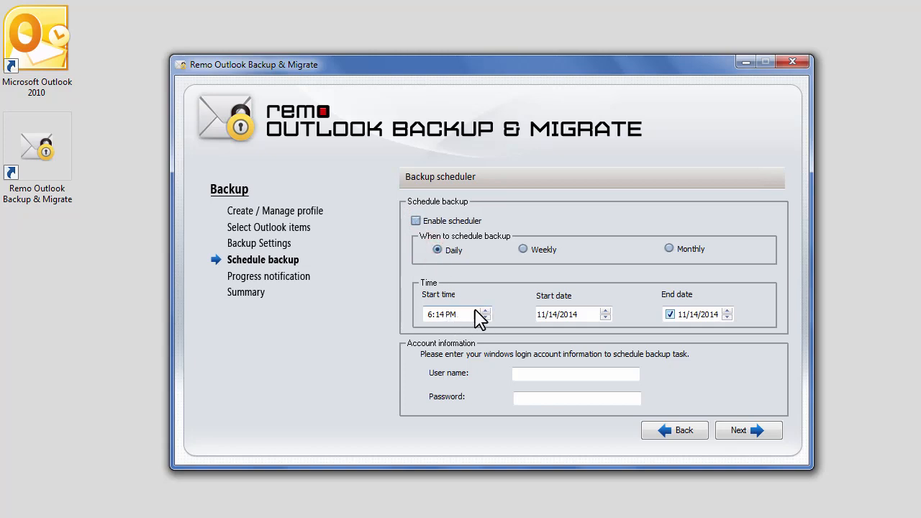
{"action": "left_click", "coordinate": [485, 318]}
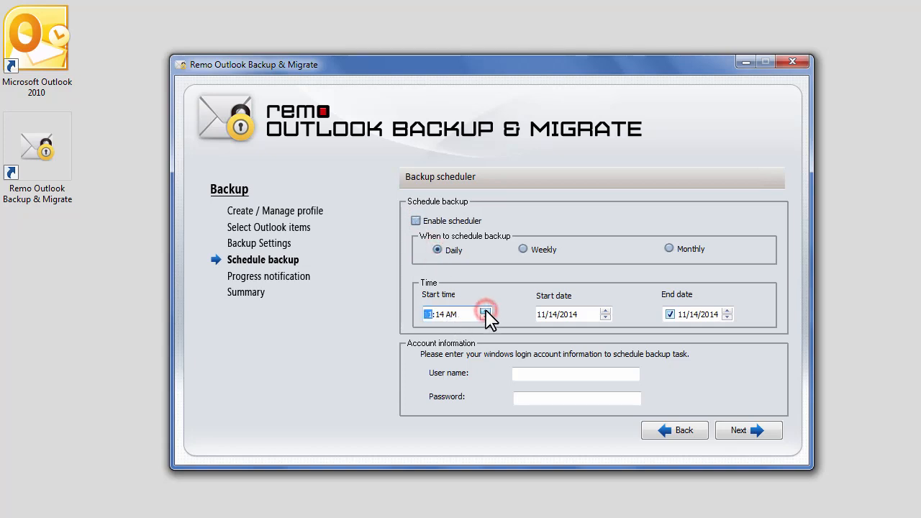
{"action": "left_click", "coordinate": [487, 310]}
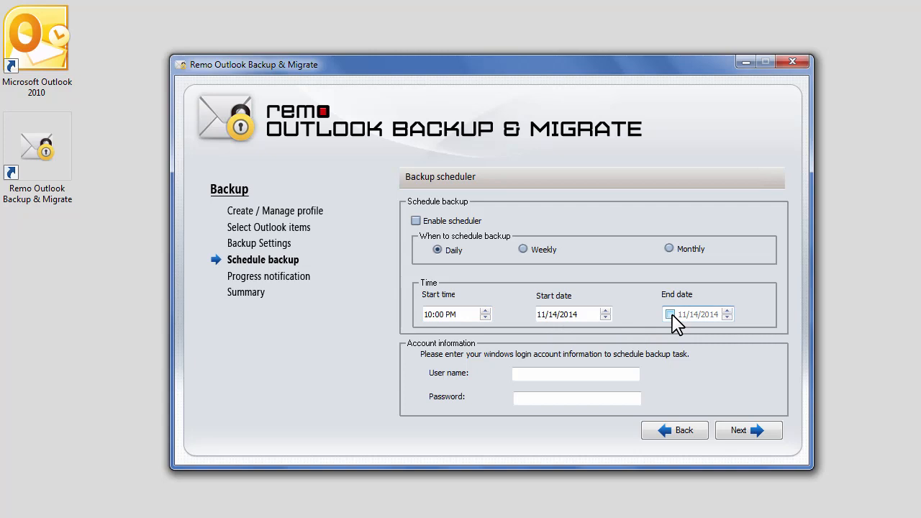
{"action": "left_click", "coordinate": [576, 374]}
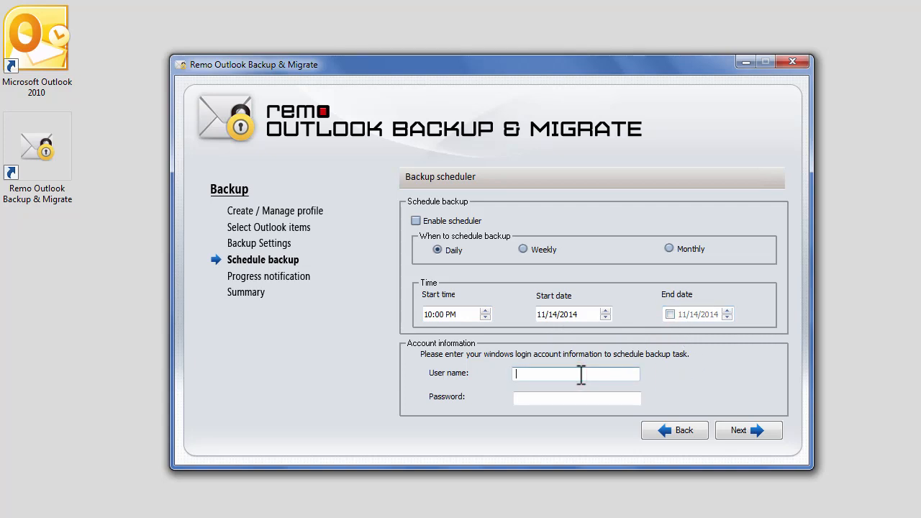
Add user name John with password, run the backup and acknowledge its completion notices.
{"action": "type", "text": "John"}
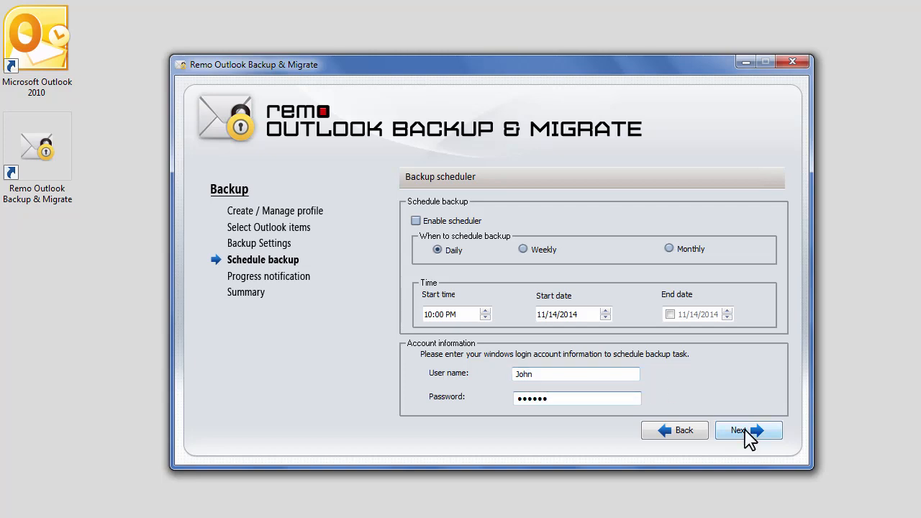
{"action": "left_click", "coordinate": [749, 429]}
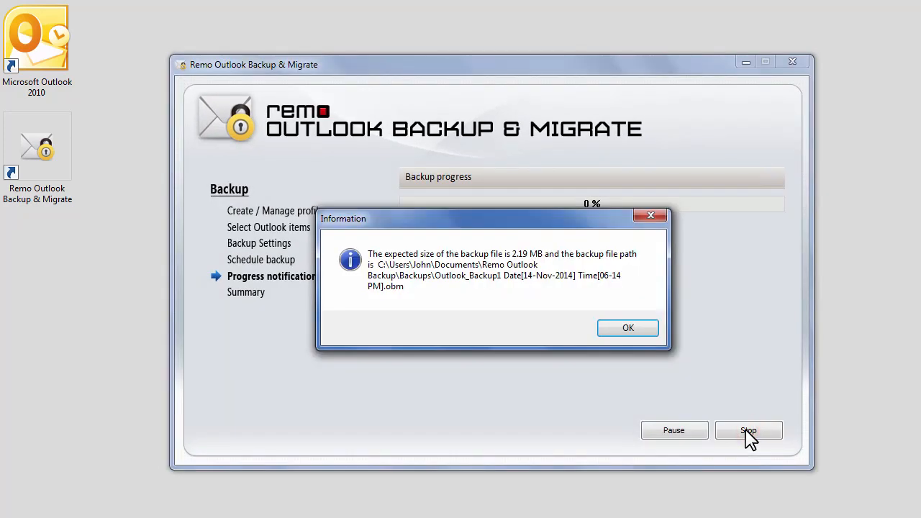
{"action": "left_click", "coordinate": [628, 328]}
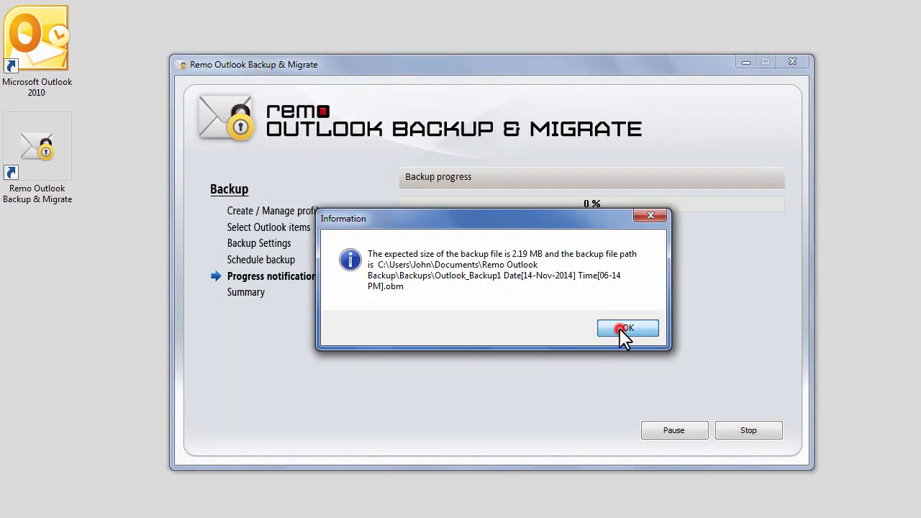
{"action": "left_click", "coordinate": [627, 328]}
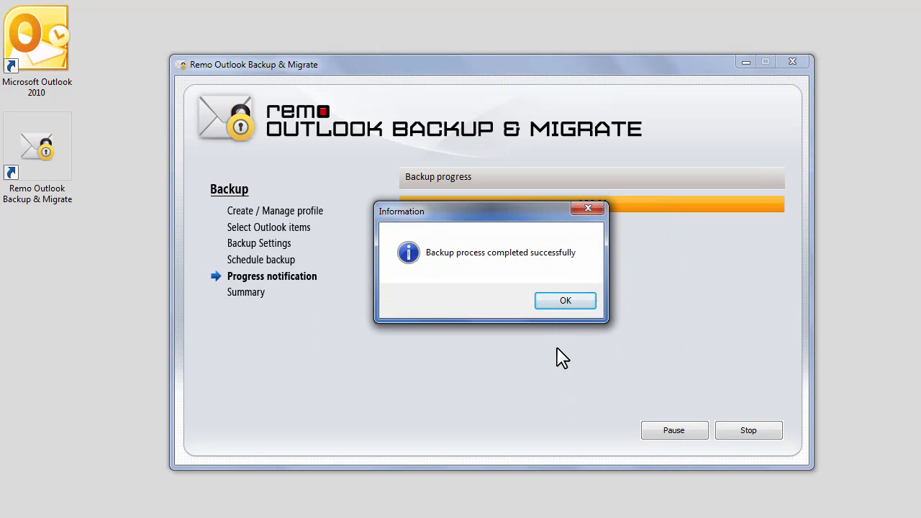
{"action": "left_click", "coordinate": [565, 301]}
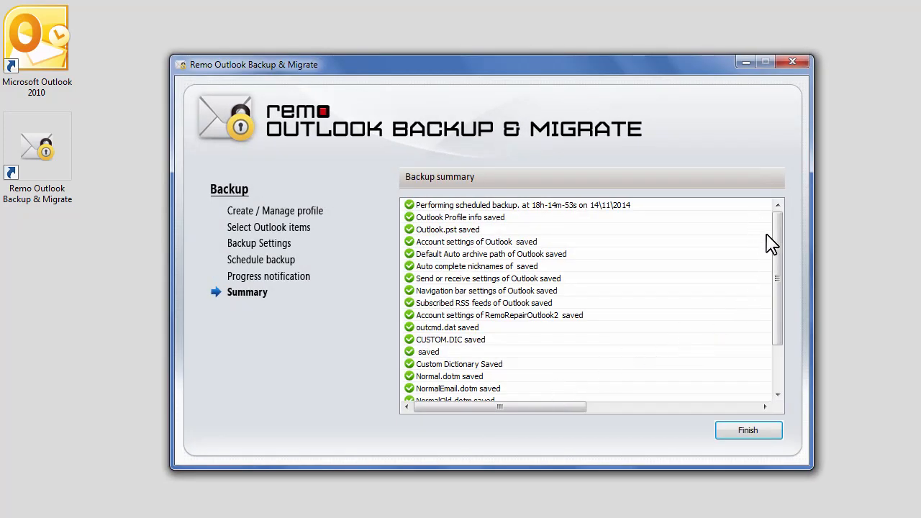
Scroll through the backup summary log and finish, returning to the main window.
{"action": "scroll", "scroll_direction": "down", "scroll_amount": 3}
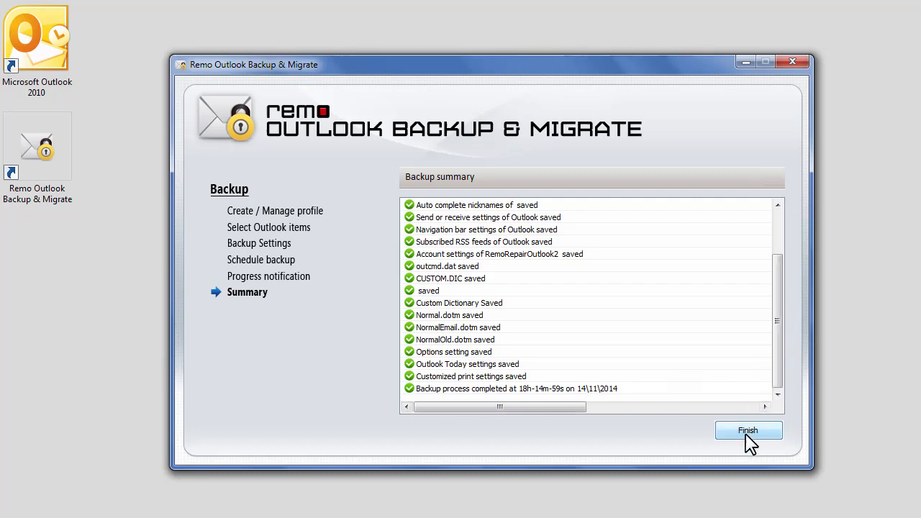
{"action": "left_click", "coordinate": [748, 430]}
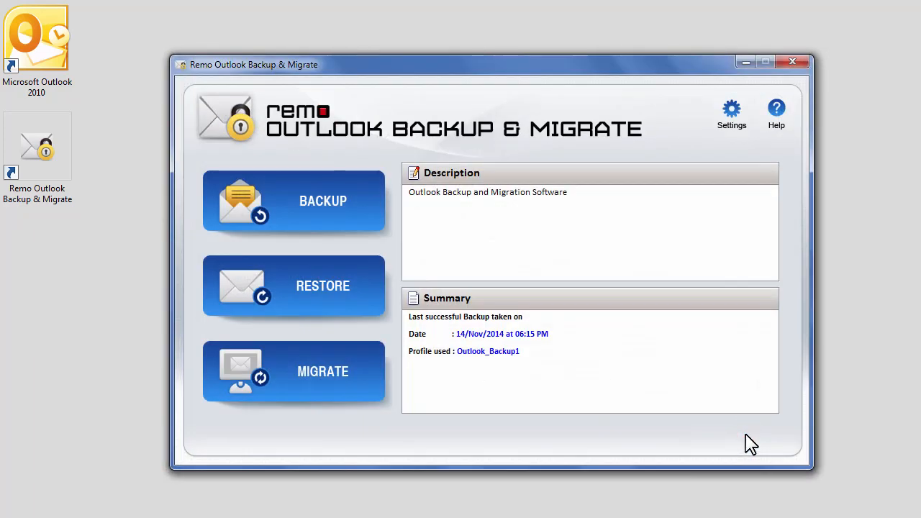